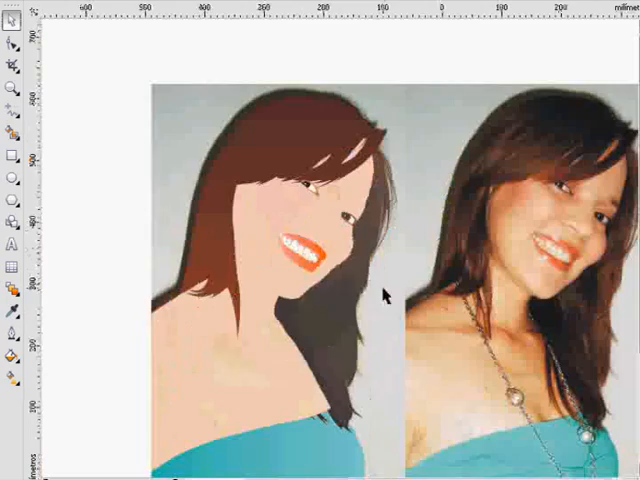
Scroll in the Selecionar cor dialog while picking the peach skin tone CMYK 1, 21, 42, 0.
scroll("up", 3)
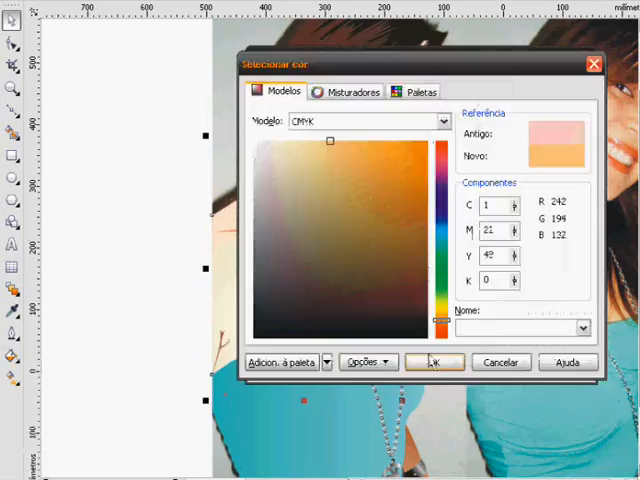
Confirm the peach fill (R242 G194 B132) for the skin shape.
left_click(432, 362)
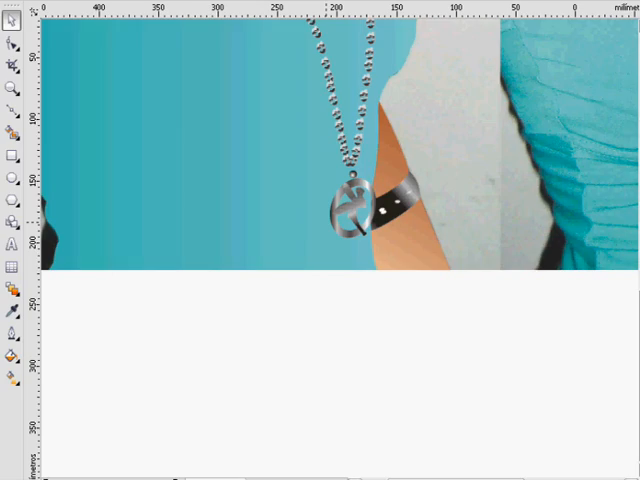